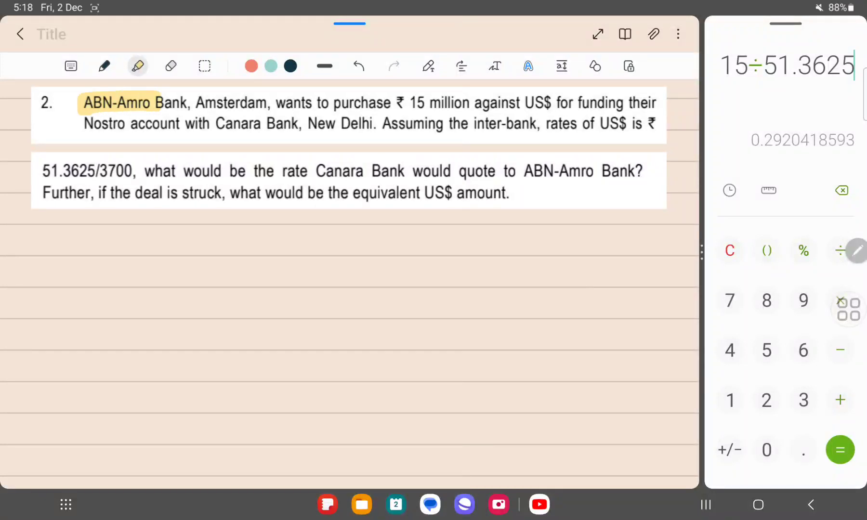
Highlight '₹ 15 million' and 'against US$', then handwrite 'Buy ₹, Sell $' below the question
{"action": "left_click_drag", "start_coordinate": [331, 103], "coordinate": [451, 102]}
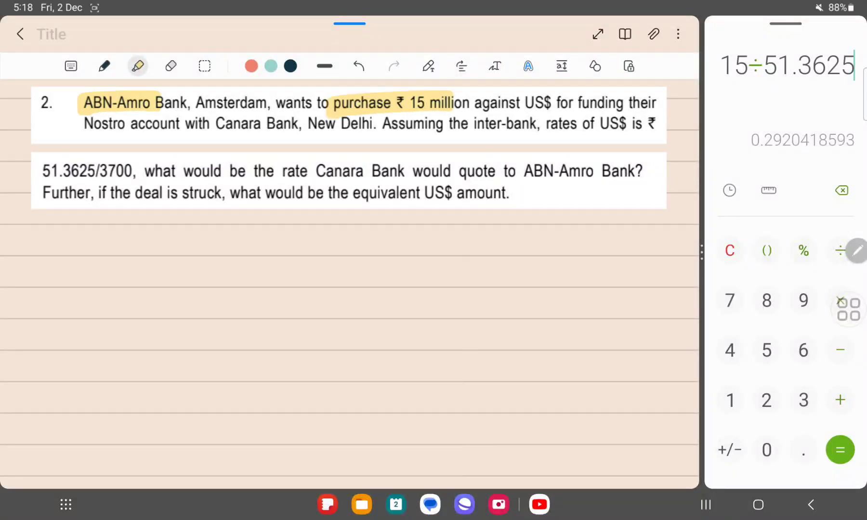
{"action": "left_click_drag", "start_coordinate": [486, 103], "coordinate": [603, 103]}
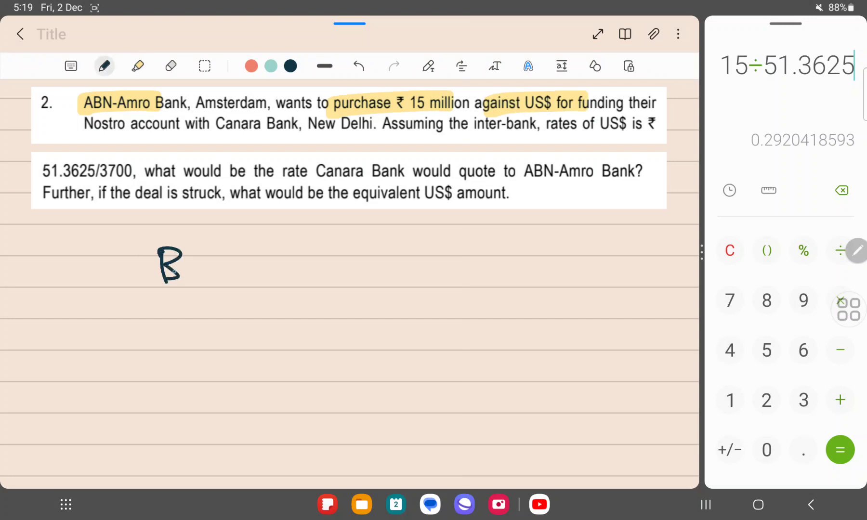
{"action": "left_click_drag", "start_coordinate": [193, 266], "coordinate": [309, 276]}
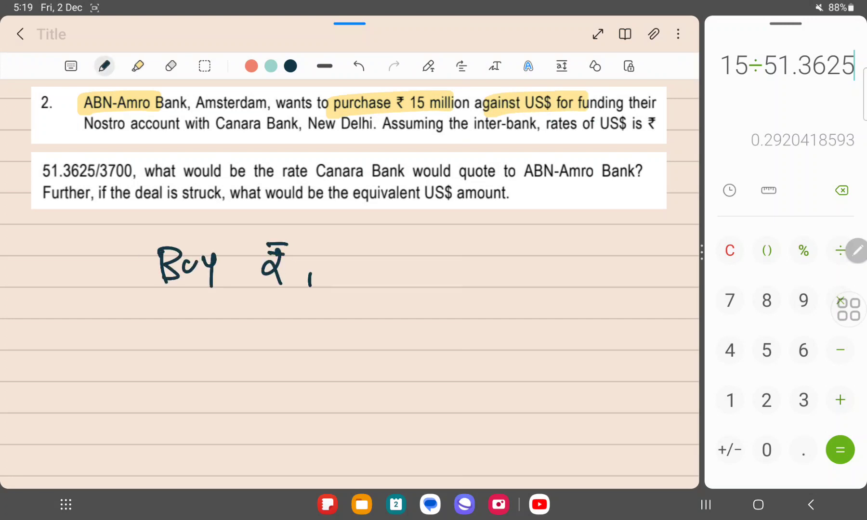
{"action": "type", "text": "Sell"}
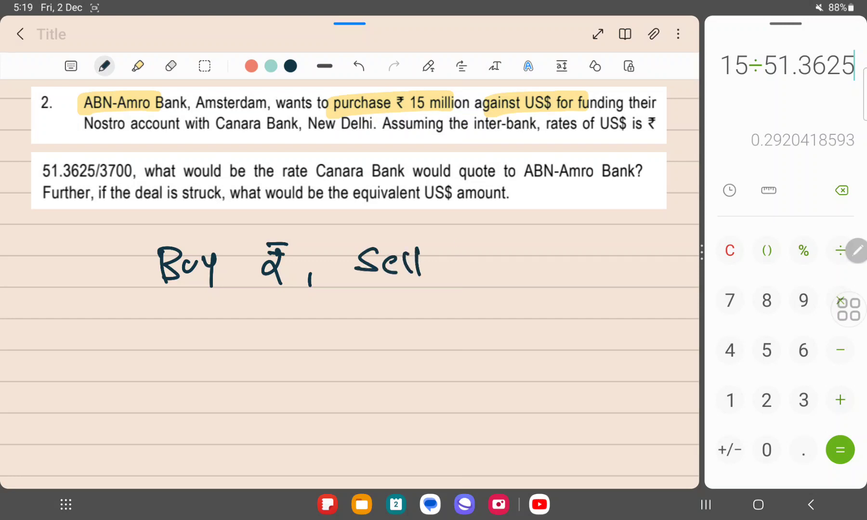
{"action": "left_click_drag", "start_coordinate": [459, 249], "coordinate": [475, 276]}
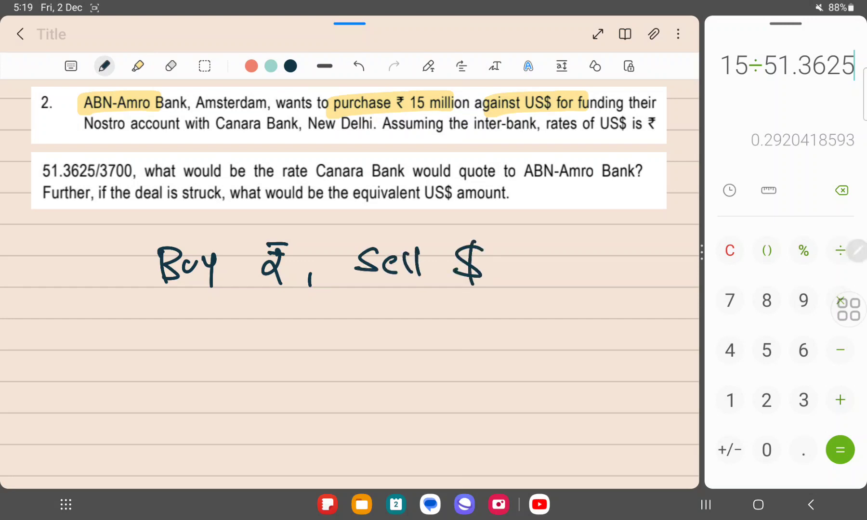
Highlight 'Canara Bank', 'inter-bank', 'of US$ is ₹', the rate 51.3625/3700 and the quote request
{"action": "left_click", "coordinate": [138, 66]}
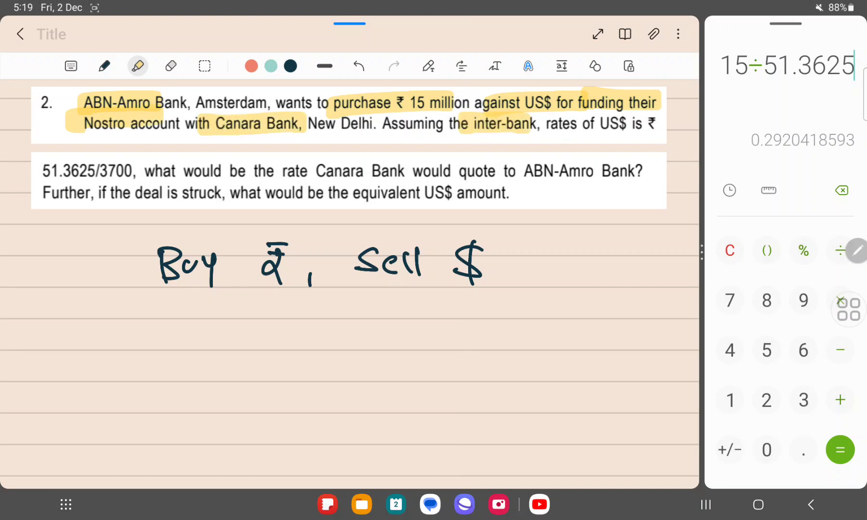
{"action": "left_click_drag", "start_coordinate": [558, 124], "coordinate": [663, 123]}
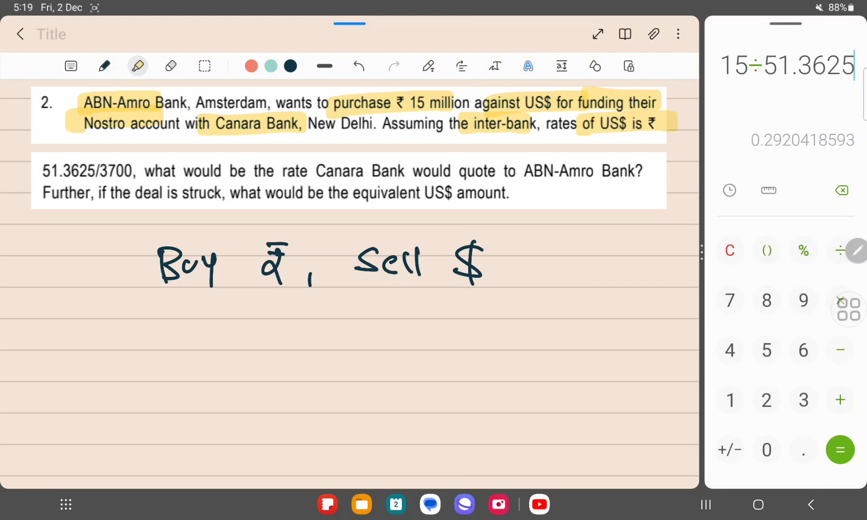
{"action": "left_click_drag", "start_coordinate": [33, 171], "coordinate": [124, 171]}
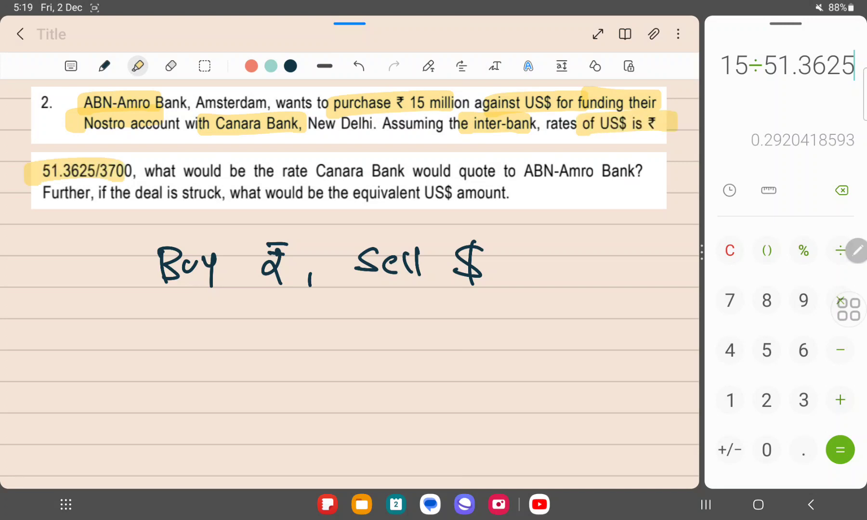
{"action": "left_click_drag", "start_coordinate": [232, 171], "coordinate": [448, 171]}
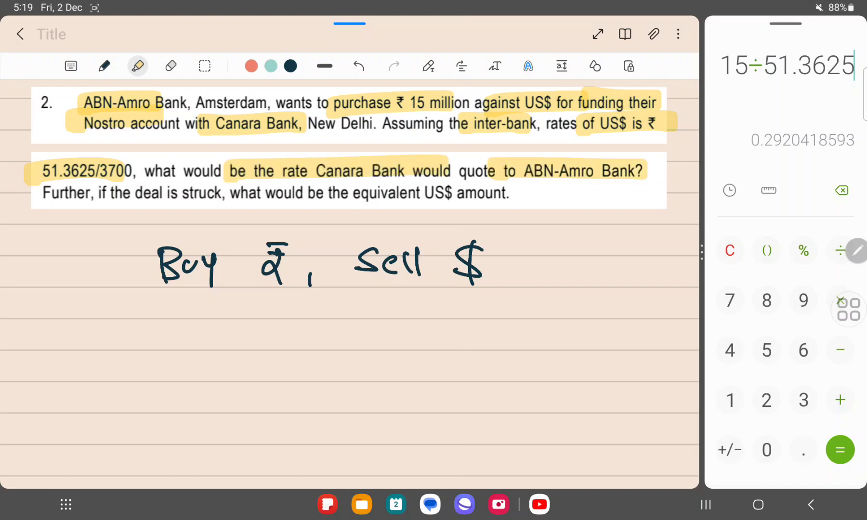
{"action": "left_click_drag", "start_coordinate": [298, 195], "coordinate": [508, 194]}
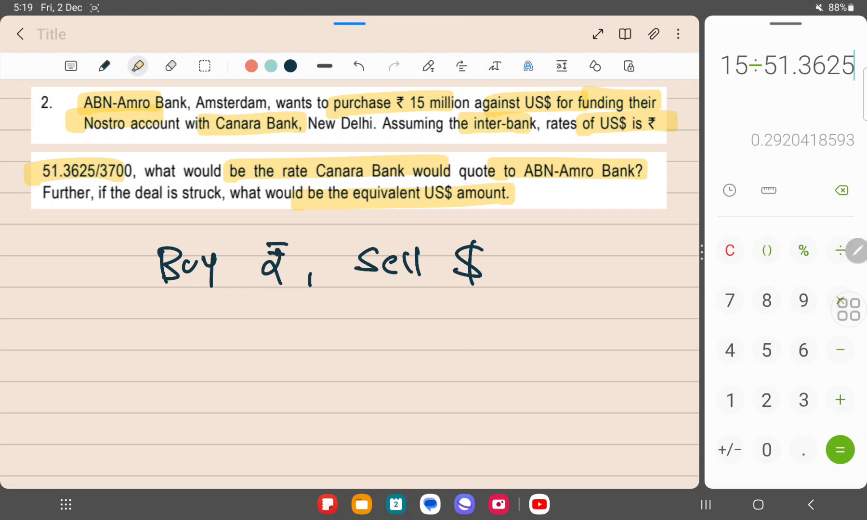
{"action": "left_click", "coordinate": [104, 66]}
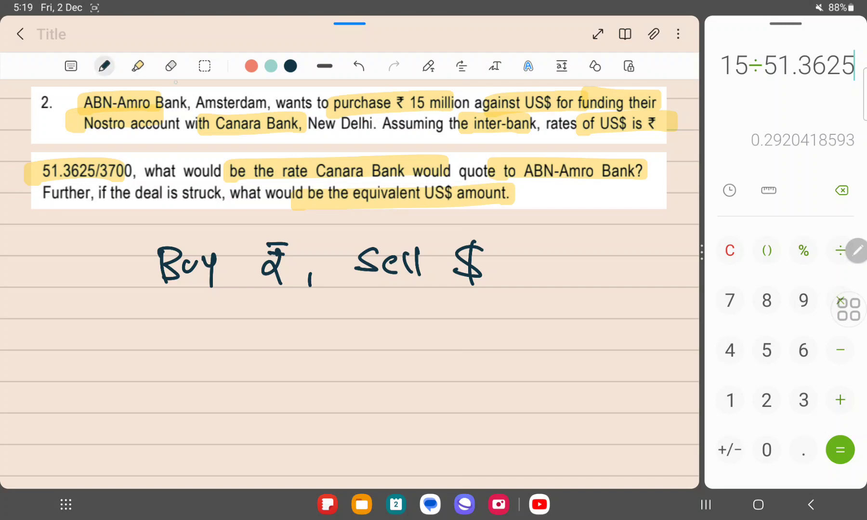
{"action": "left_click", "coordinate": [171, 66]}
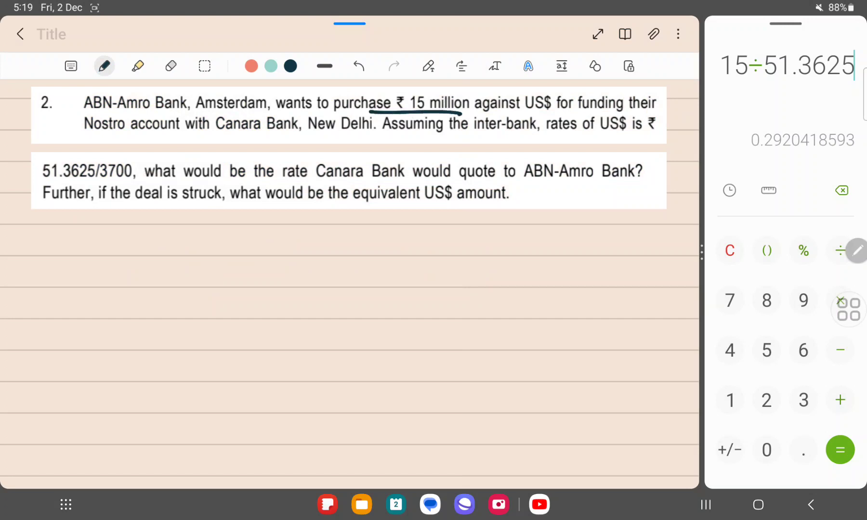
Underline 'against US$' and 'Buy ₹, Sell $' with arrows, and write the ₹/$ quote 51.3625 / 51.37
{"action": "left_click_drag", "start_coordinate": [483, 114], "coordinate": [562, 112]}
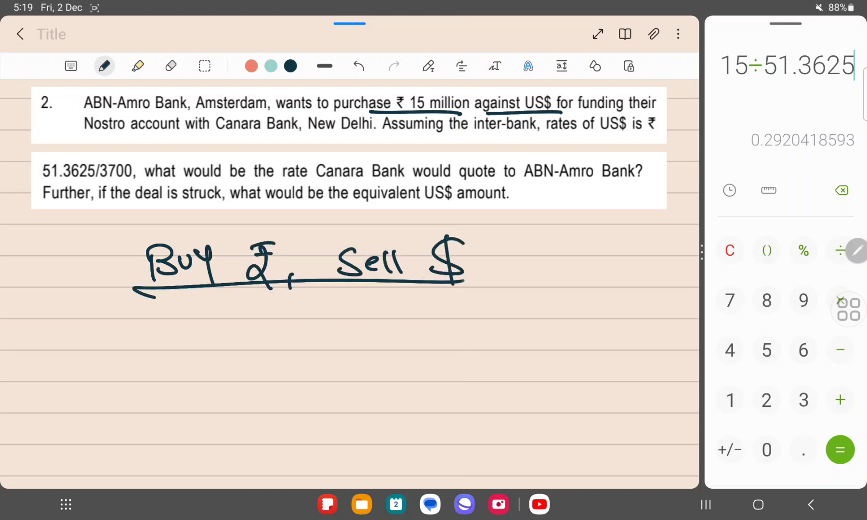
{"action": "left_click_drag", "start_coordinate": [243, 288], "coordinate": [453, 310]}
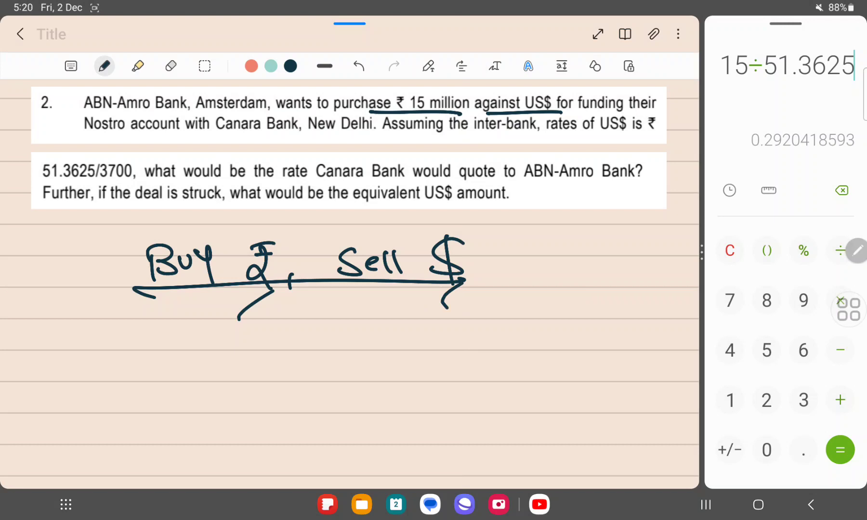
{"action": "left_click_drag", "start_coordinate": [467, 138], "coordinate": [666, 136]}
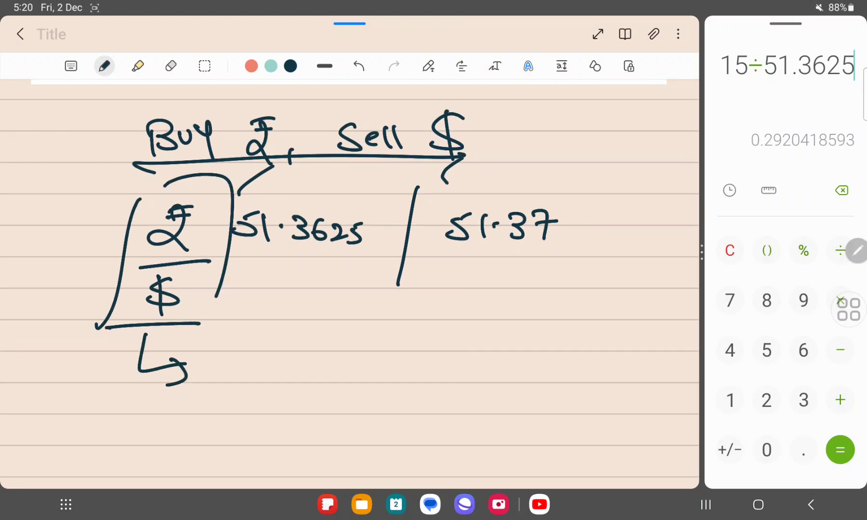
Write 'Direct $ Quote in India' and '$ is in standard currency' under the fraction, with an arrow
{"action": "left_click_drag", "start_coordinate": [227, 343], "coordinate": [260, 375]}
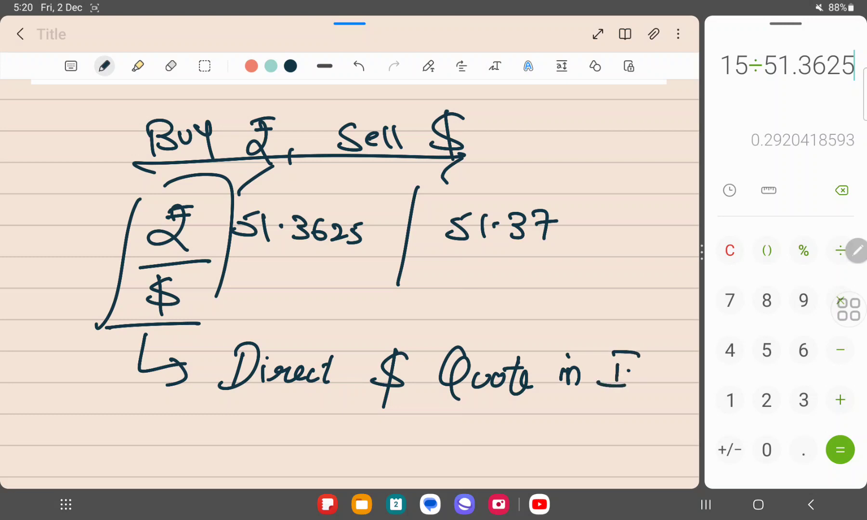
{"action": "left_click_drag", "start_coordinate": [608, 381], "coordinate": [680, 382]}
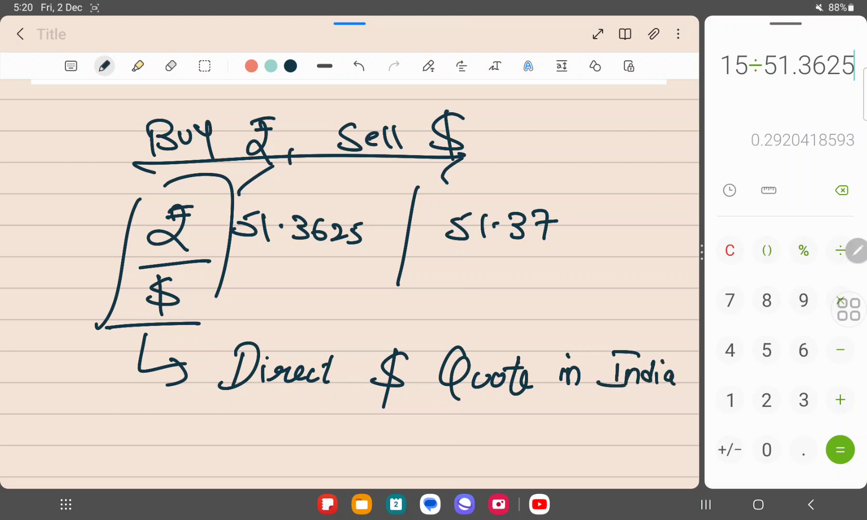
{"action": "left_click_drag", "start_coordinate": [89, 314], "coordinate": [77, 420]}
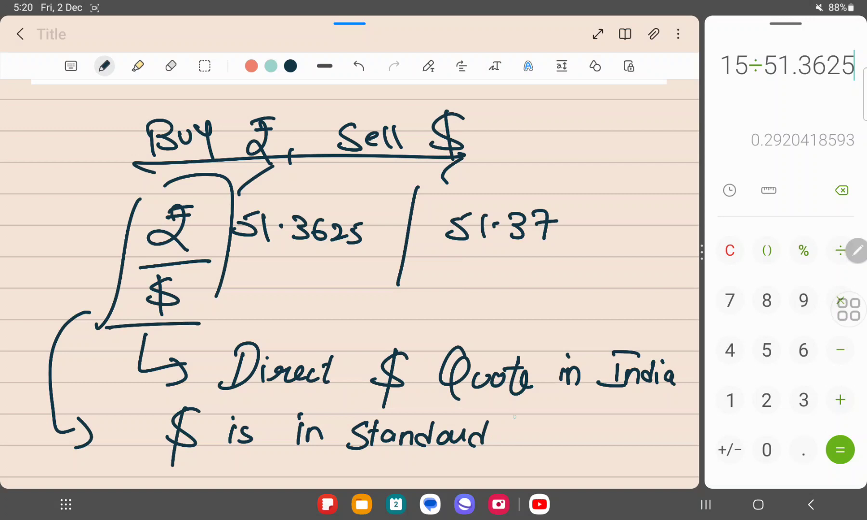
{"action": "left_click_drag", "start_coordinate": [509, 431], "coordinate": [608, 434]}
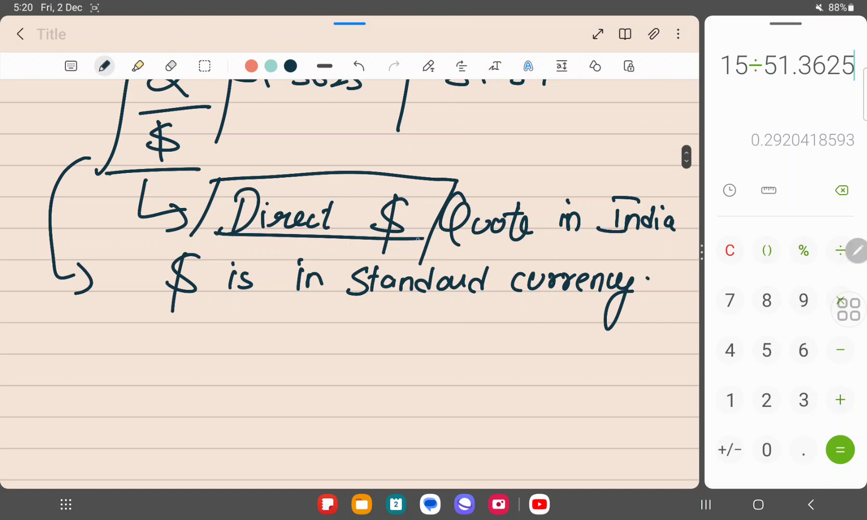
{"action": "scroll", "scroll_direction": "down", "scroll_amount": 3}
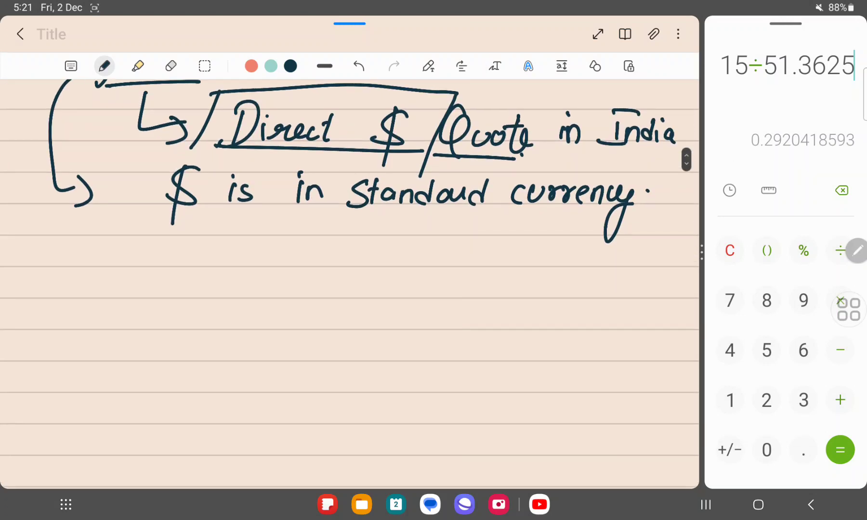
Write the Forex heading and label the buy/sell brace 'customers POV'
{"action": "left_click_drag", "start_coordinate": [188, 265], "coordinate": [262, 298]}
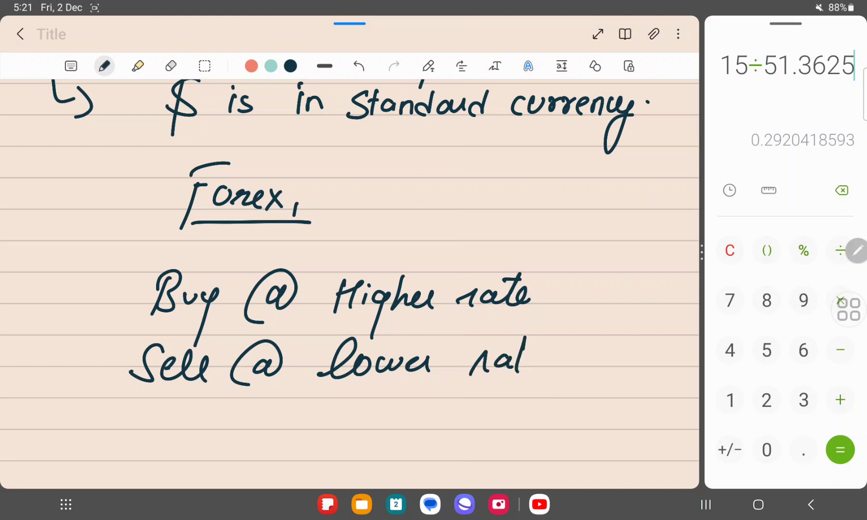
{"action": "left_click_drag", "start_coordinate": [547, 276], "coordinate": [525, 437]}
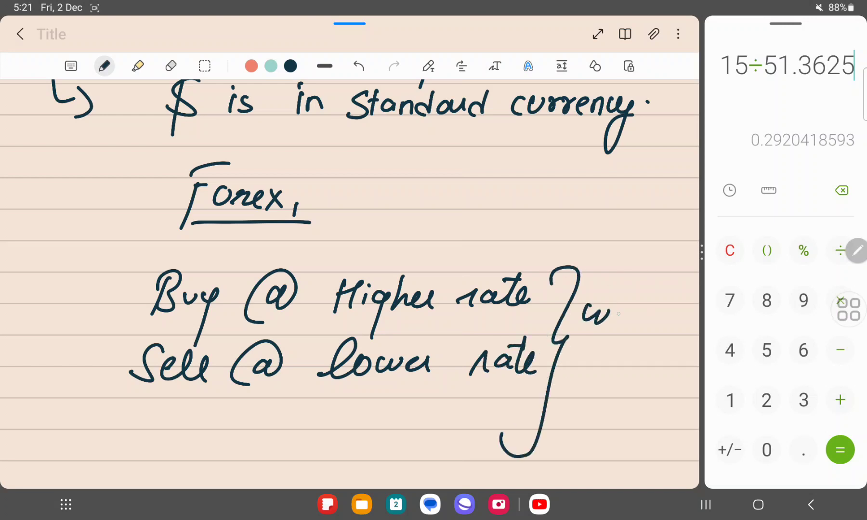
{"action": "type", "text": "customers"}
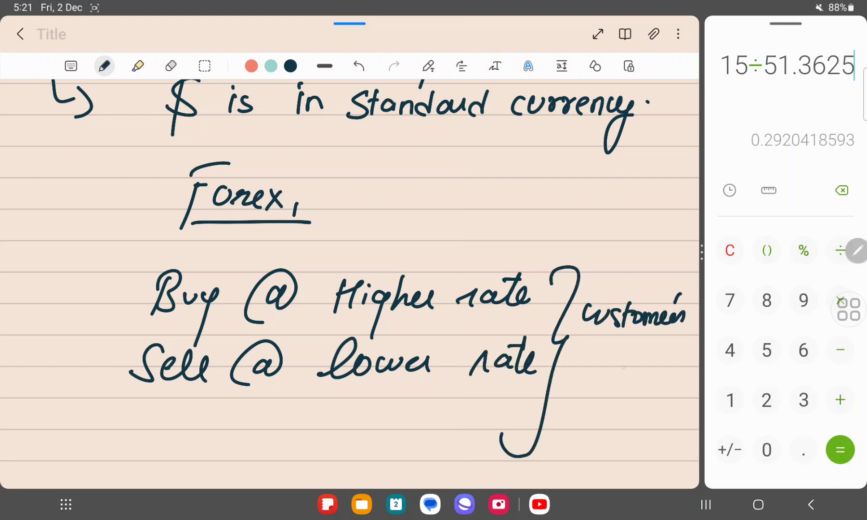
{"action": "type", "text": "Pov"}
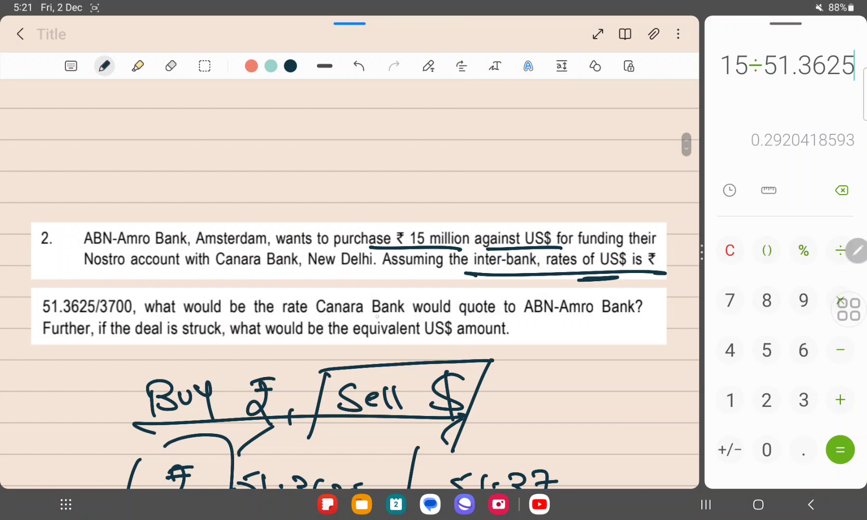
Underline both 'Bank' in Question 2, then 'customers', 'Sell' and 'lower rate' in the rule
{"action": "left_click_drag", "start_coordinate": [369, 317], "coordinate": [427, 316]}
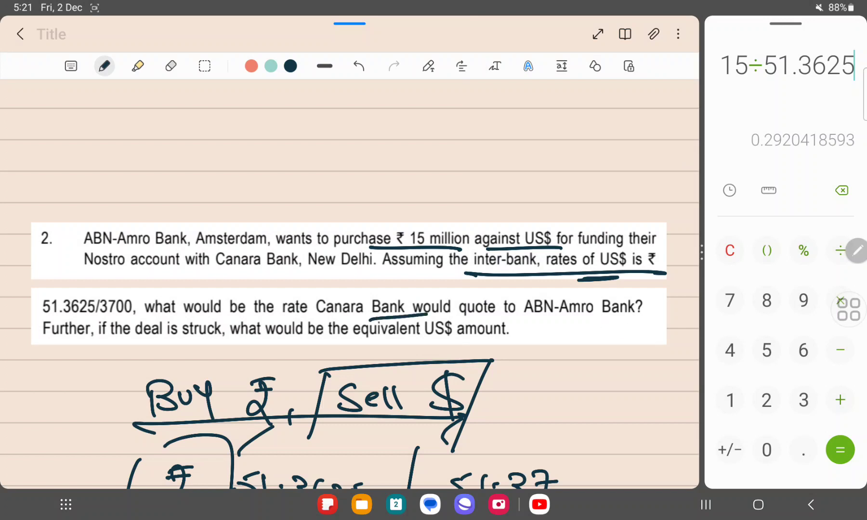
{"action": "left_click_drag", "start_coordinate": [586, 321], "coordinate": [641, 321]}
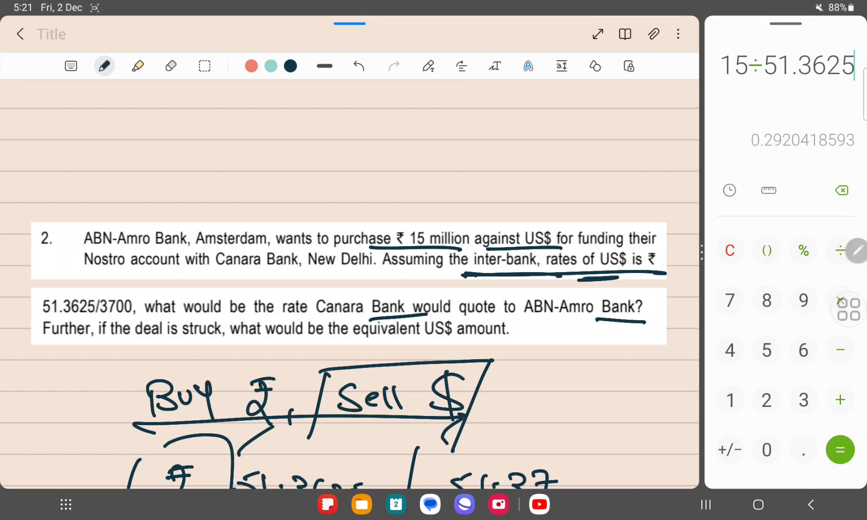
{"action": "scroll", "scroll_direction": "down", "scroll_amount": 3}
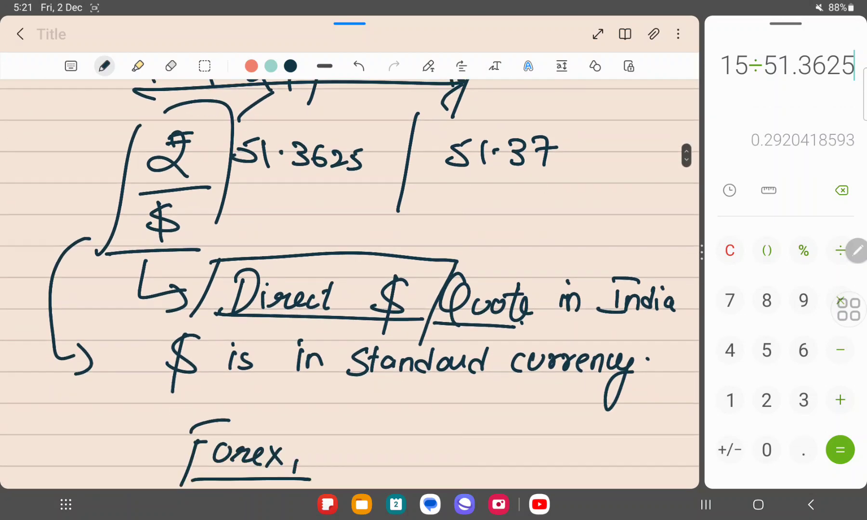
{"action": "scroll", "scroll_direction": "down", "scroll_amount": 3}
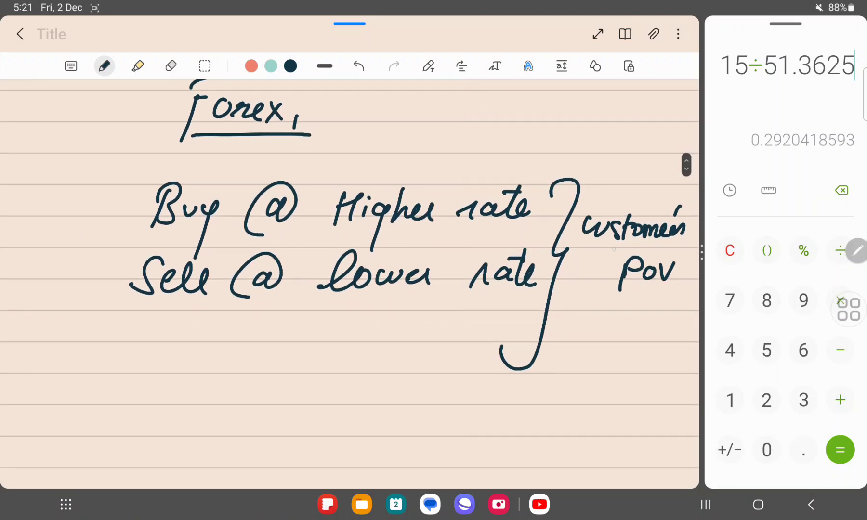
{"action": "left_click_drag", "start_coordinate": [578, 248], "coordinate": [683, 248]}
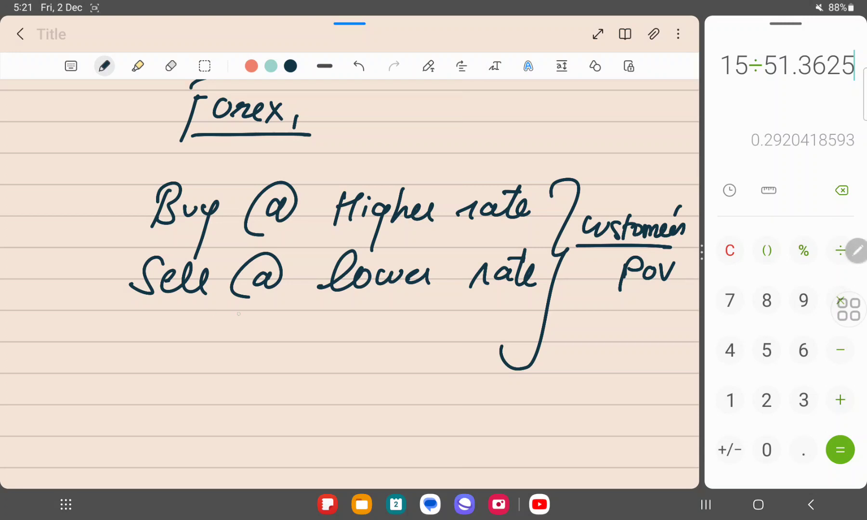
{"action": "left_click_drag", "start_coordinate": [133, 300], "coordinate": [497, 295]}
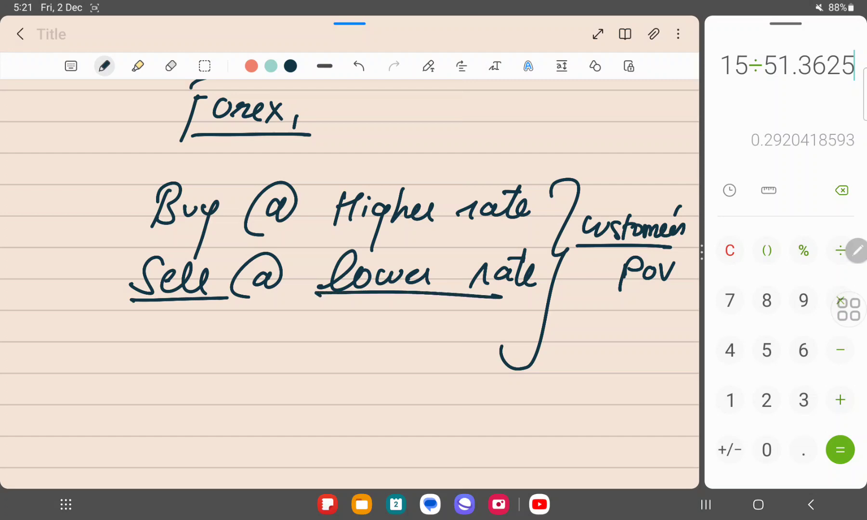
Highlight 'Sell $', the ₹ and $ symbols, '51.3625' and 'Direct $' in yellow
{"action": "scroll", "scroll_direction": "down", "scroll_amount": 3}
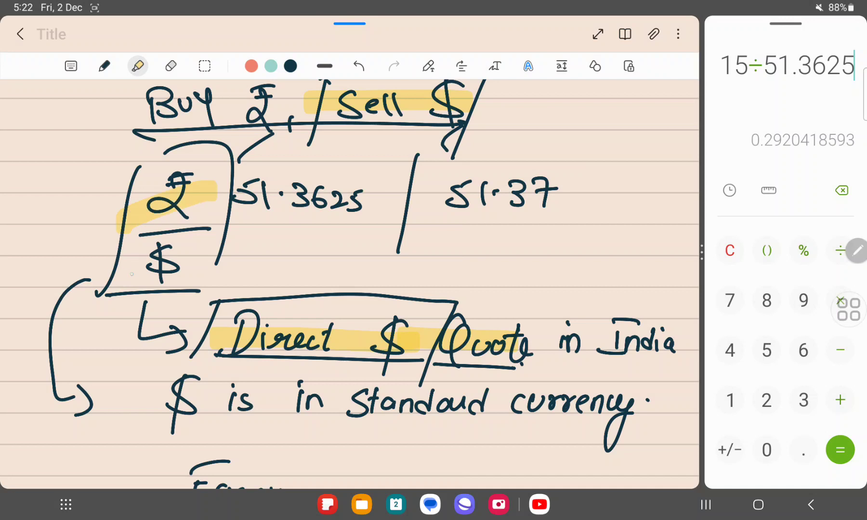
{"action": "left_click_drag", "start_coordinate": [116, 271], "coordinate": [205, 249]}
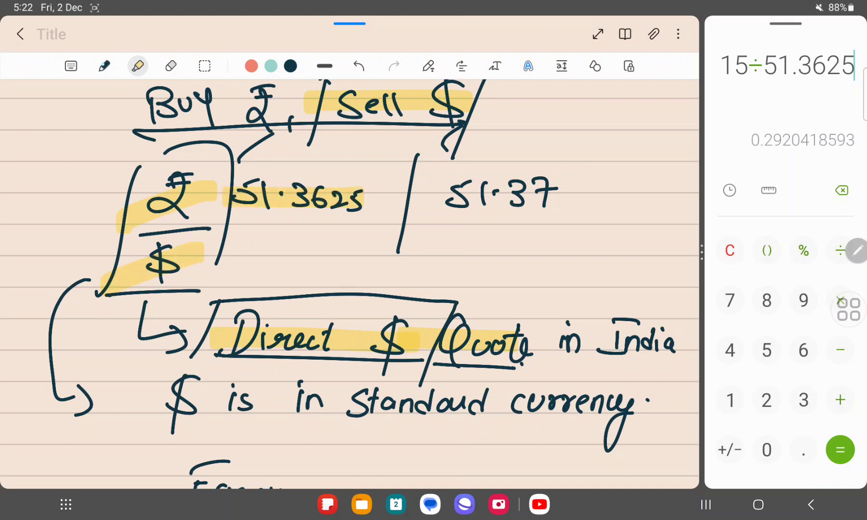
{"action": "scroll", "scroll_direction": "down", "scroll_amount": 3}
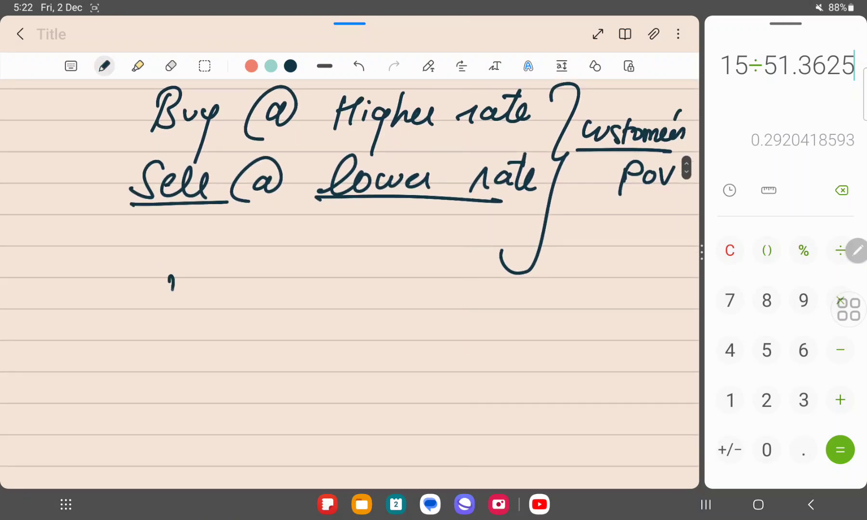
{"action": "left_click_drag", "start_coordinate": [171, 282], "coordinate": [133, 387]}
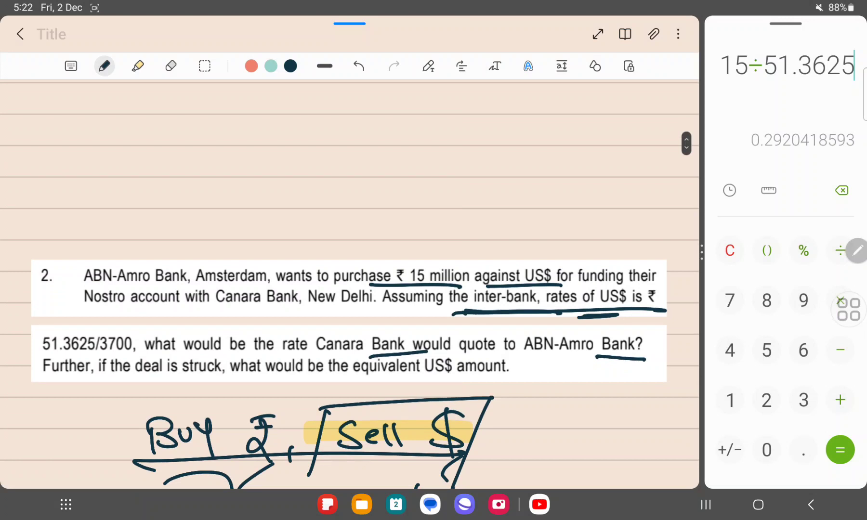
{"action": "left_click", "coordinate": [138, 66]}
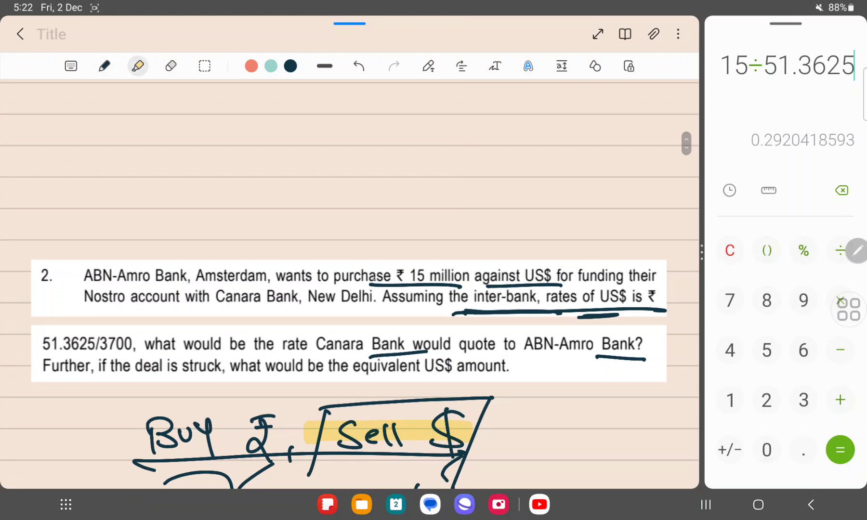
{"action": "left_click_drag", "start_coordinate": [333, 276], "coordinate": [464, 276]}
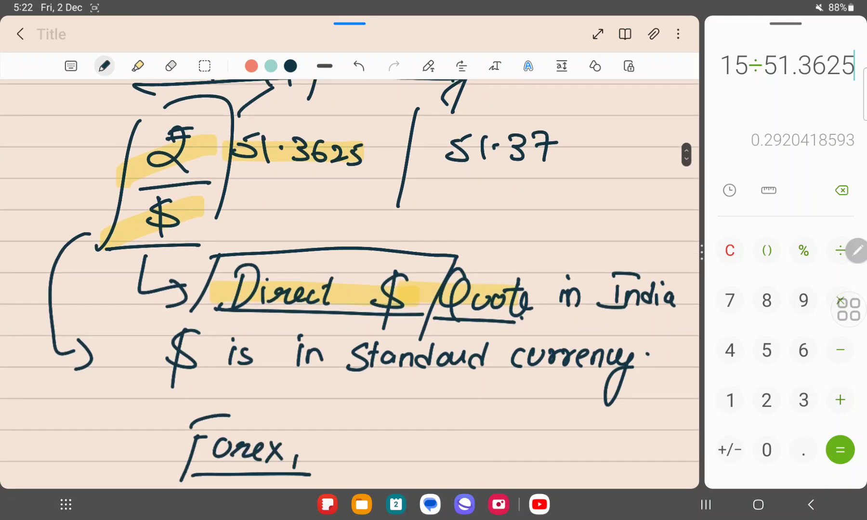
{"action": "scroll", "scroll_direction": "down", "scroll_amount": 3}
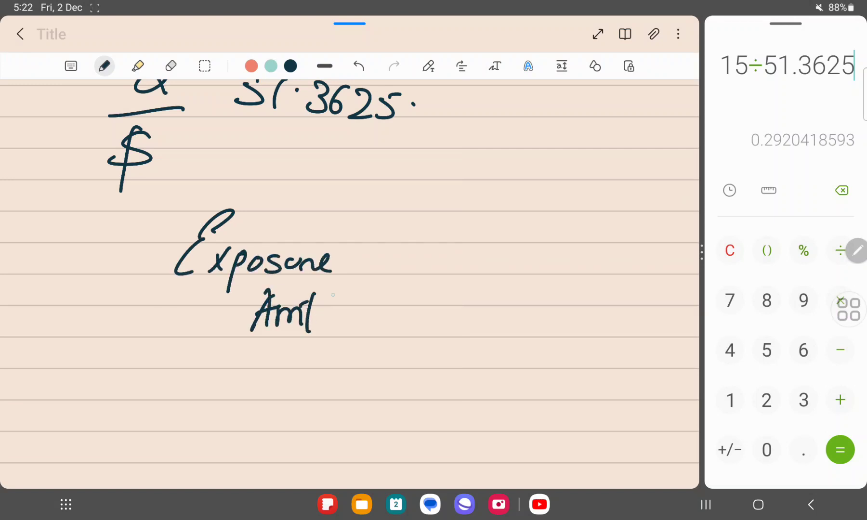
Write 'Exposure Amt = ₹ 15 million', circle the ₹ sign, and underline 51.3625 and 15 million
{"action": "left_click_drag", "start_coordinate": [343, 287], "coordinate": [448, 281]}
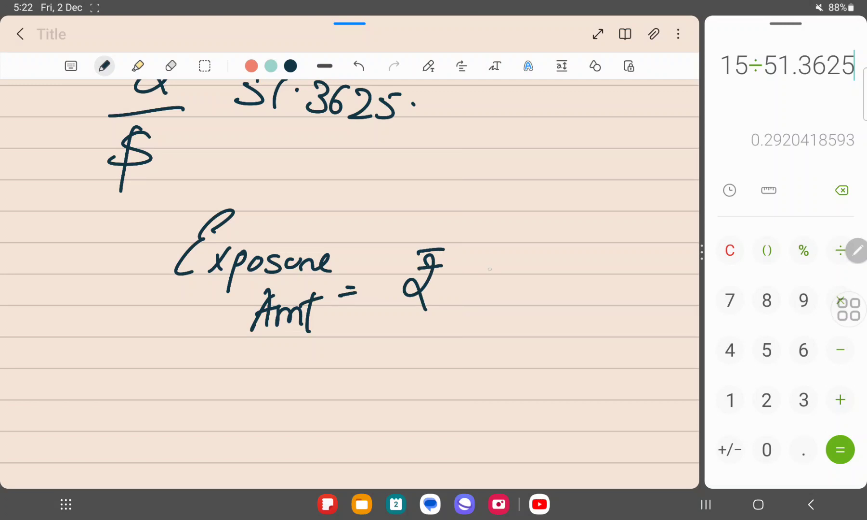
{"action": "left_click_drag", "start_coordinate": [473, 276], "coordinate": [589, 287]}
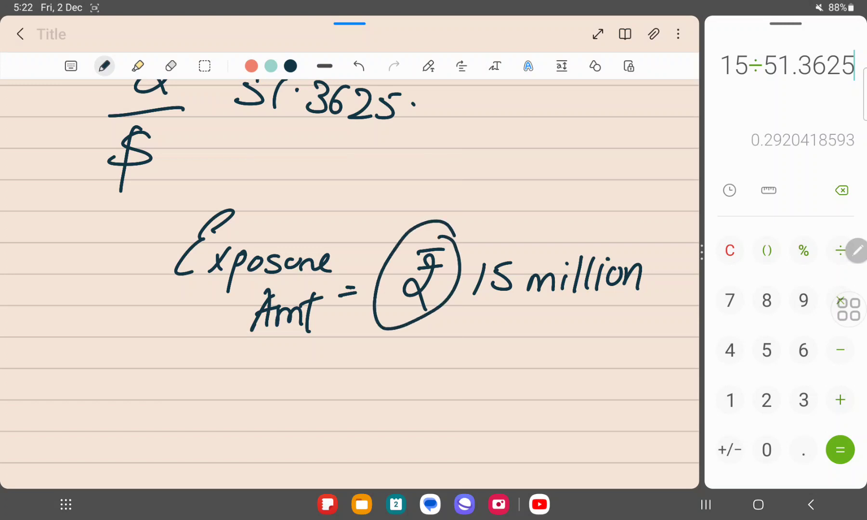
{"action": "scroll", "scroll_direction": "down", "scroll_amount": 3}
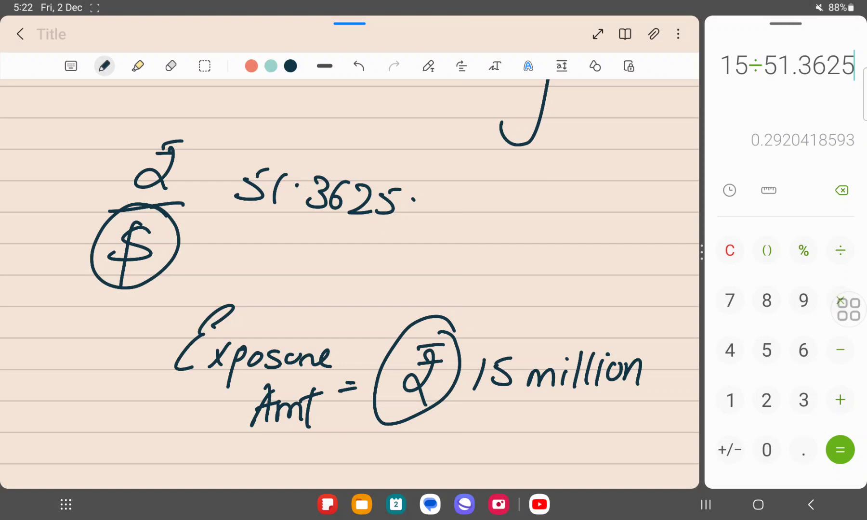
{"action": "left_click_drag", "start_coordinate": [216, 228], "coordinate": [376, 227]}
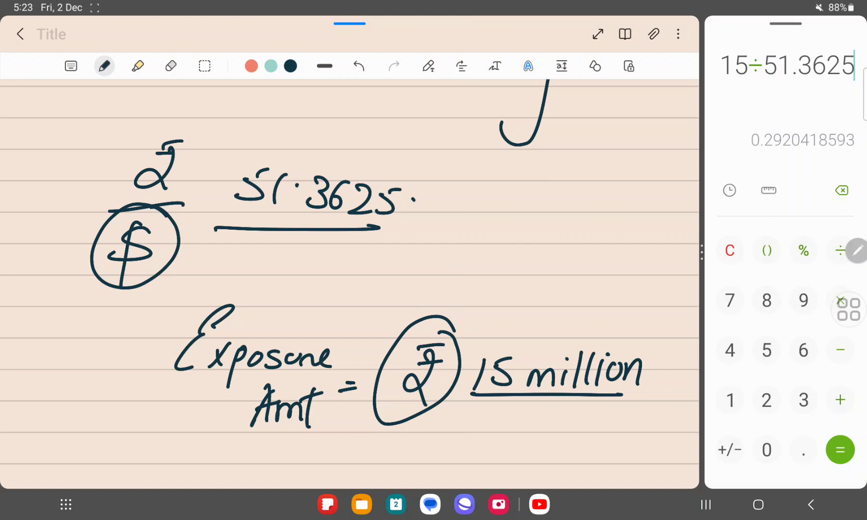
{"action": "scroll", "scroll_direction": "down", "scroll_amount": 3}
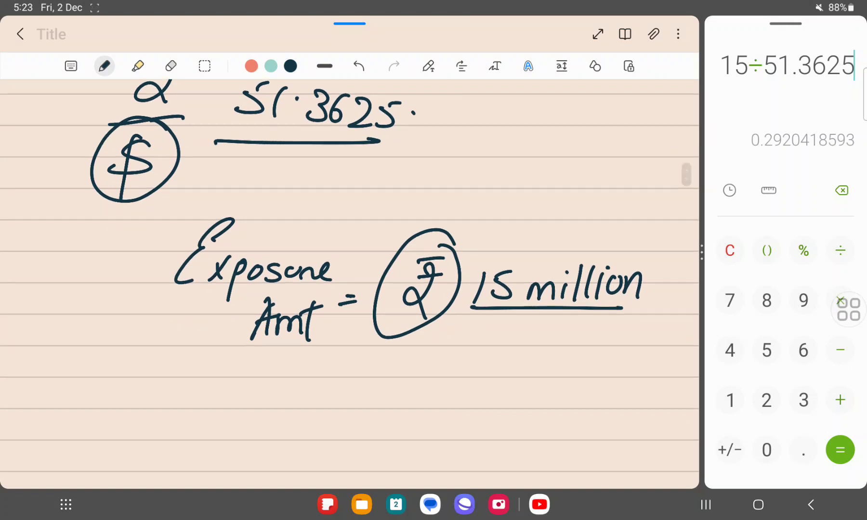
{"action": "scroll", "scroll_direction": "down", "scroll_amount": 3}
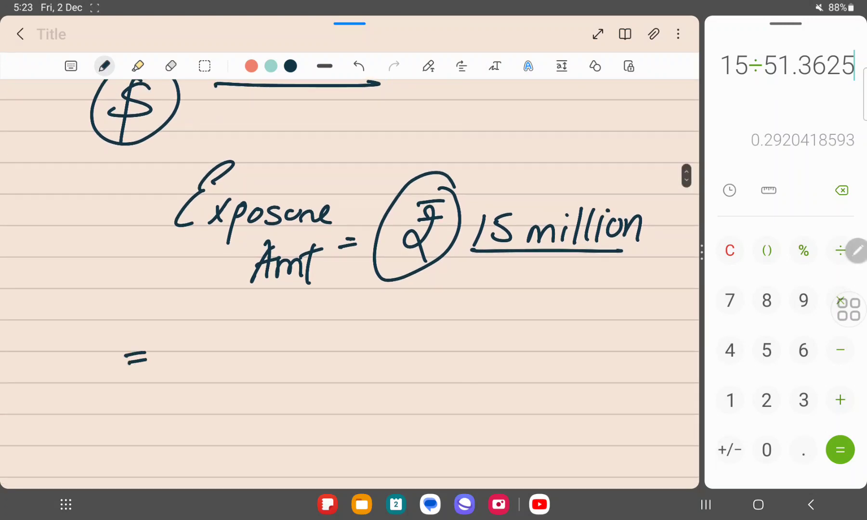
{"action": "scroll", "scroll_direction": "down", "scroll_amount": 3}
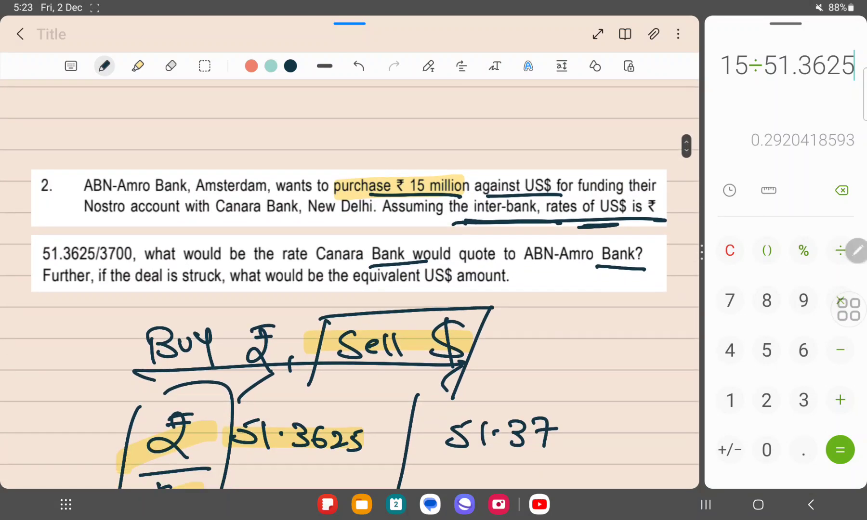
Highlight problem 2's two questions, return to ink and start the fraction with 1 over a bar
{"action": "left_click", "coordinate": [136, 66]}
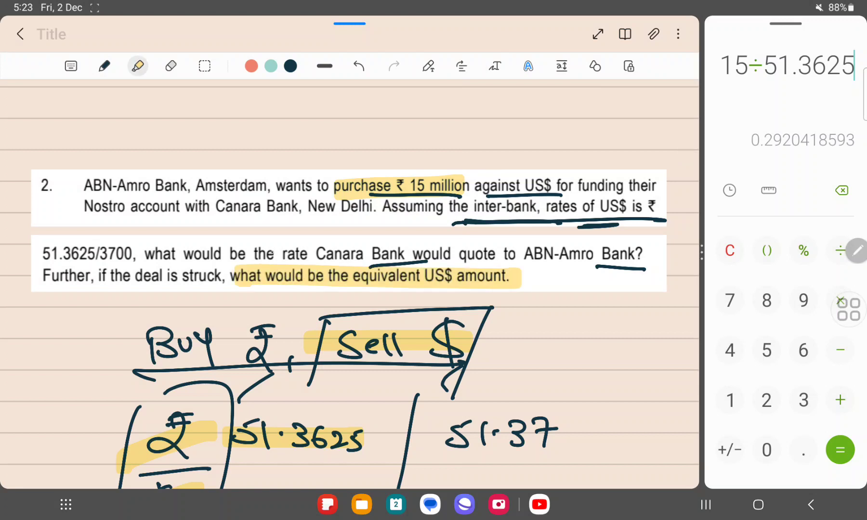
{"action": "left_click", "coordinate": [104, 66]}
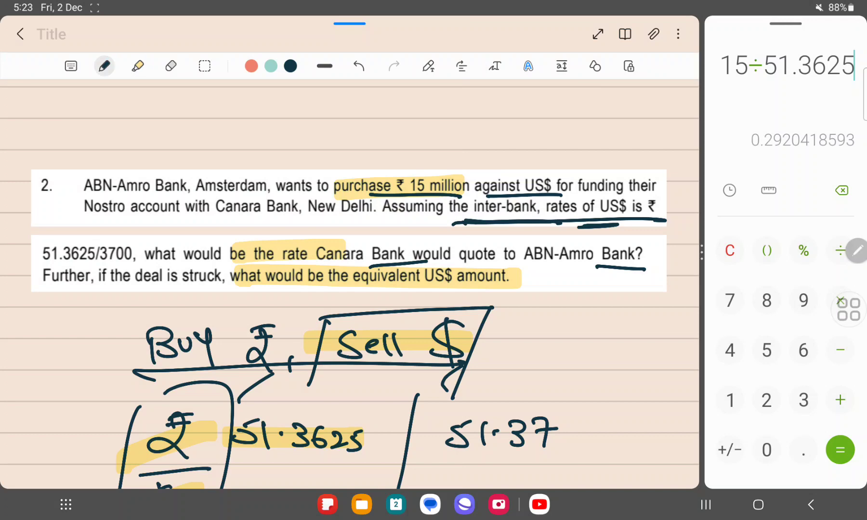
{"action": "scroll", "scroll_direction": "down", "scroll_amount": 3}
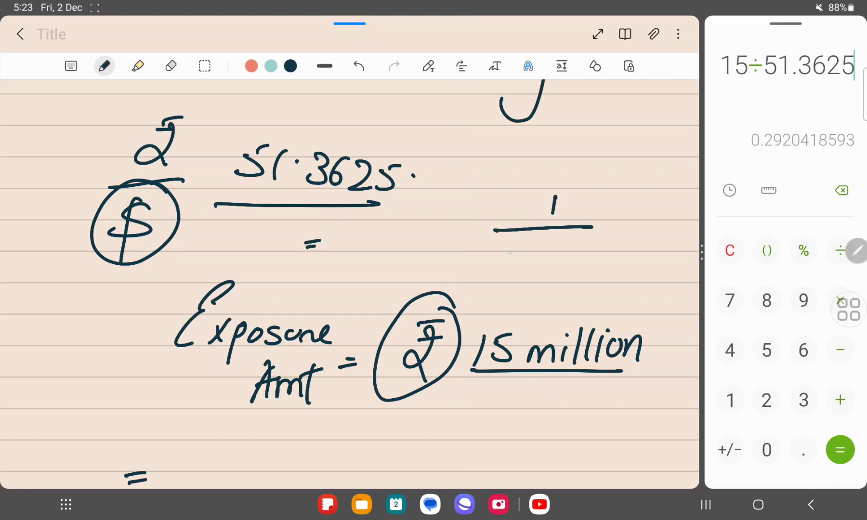
Write 51.3625 under the 1, box the fraction, and compute 1 ÷ 51.3625 in Calculator
{"action": "left_click_drag", "start_coordinate": [503, 260], "coordinate": [613, 259]}
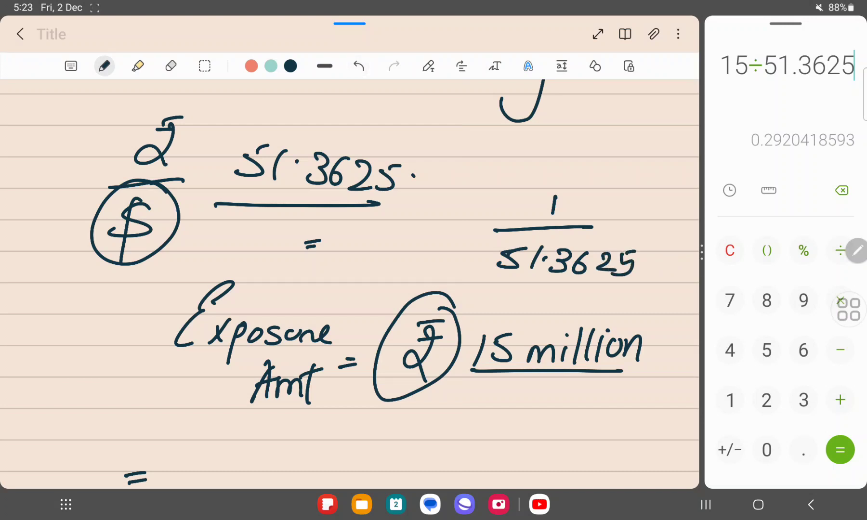
{"action": "left_click_drag", "start_coordinate": [486, 193], "coordinate": [680, 298]}
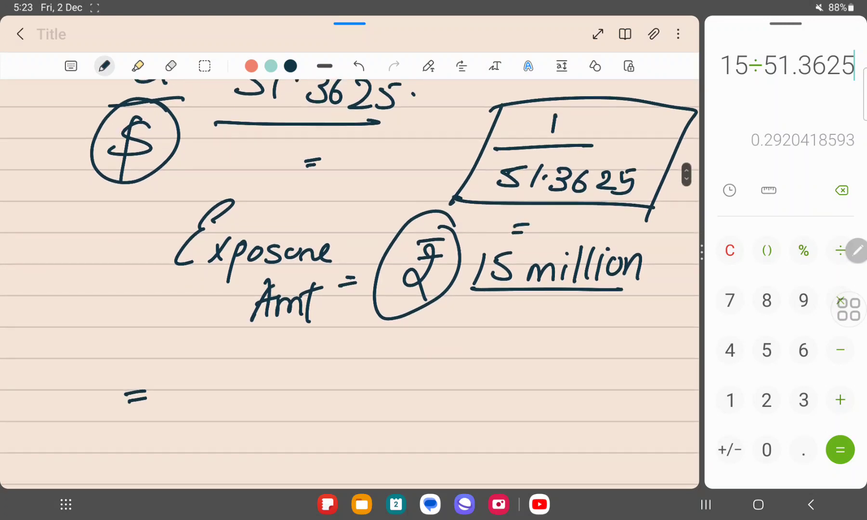
{"action": "left_click", "coordinate": [729, 251]}
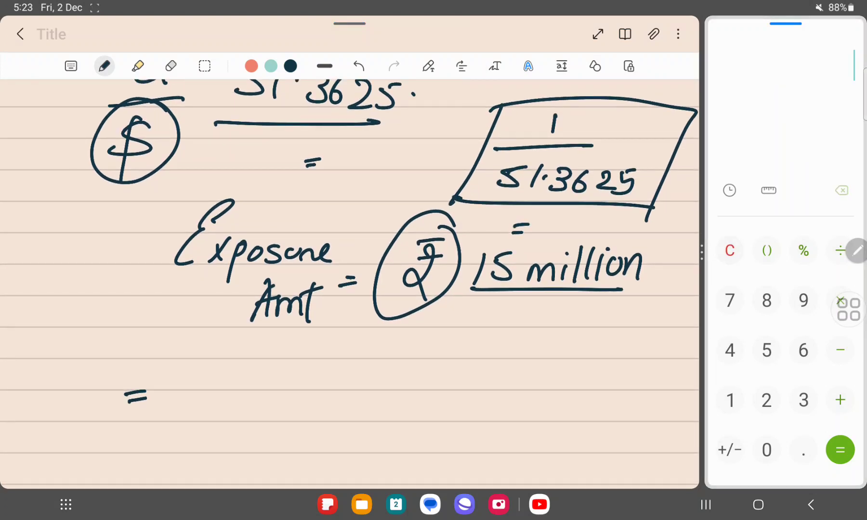
{"action": "left_click", "coordinate": [840, 250]}
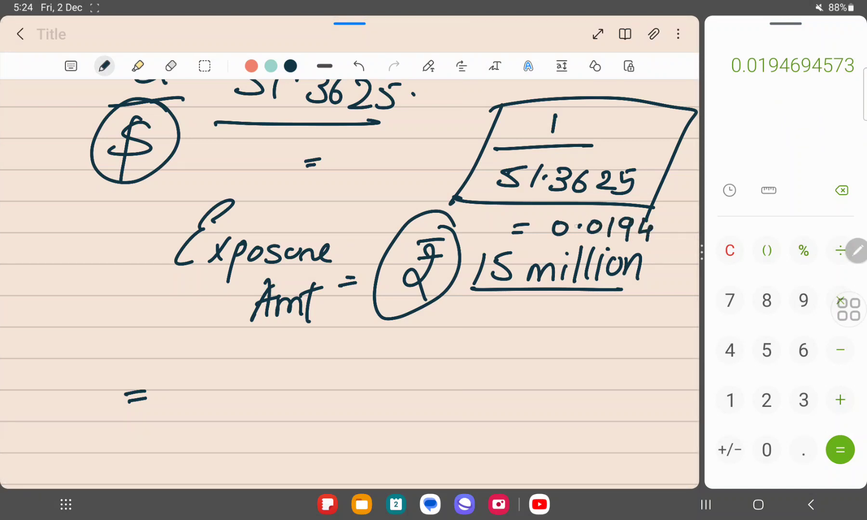
Write the result = 0.0194, underline it and highlight it in yellow
{"action": "left_click_drag", "start_coordinate": [531, 238], "coordinate": [658, 236]}
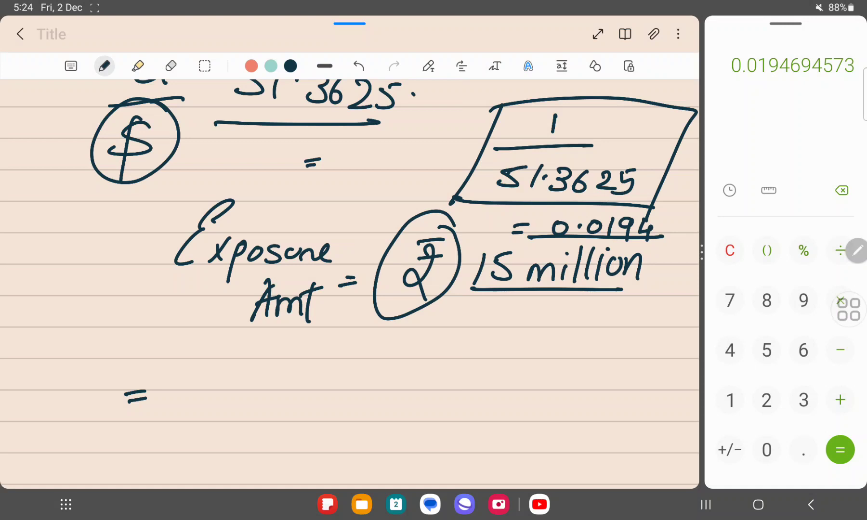
{"action": "left_click", "coordinate": [138, 66]}
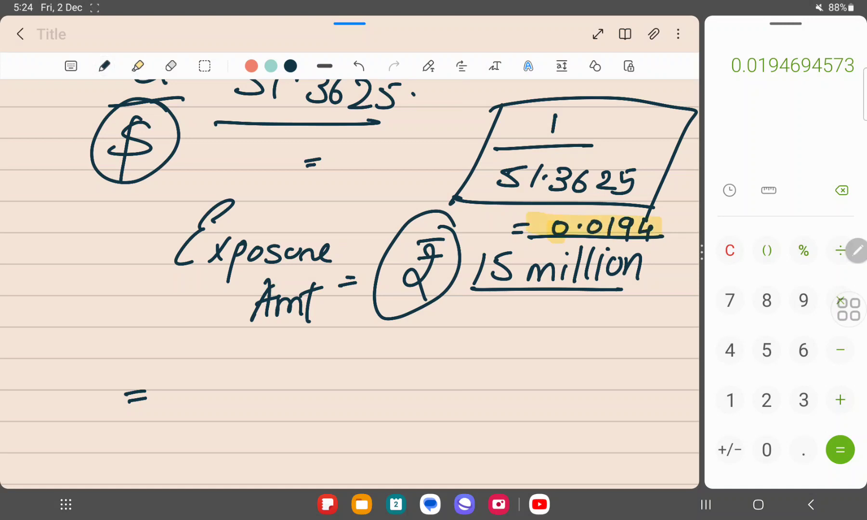
{"action": "left_click", "coordinate": [104, 66]}
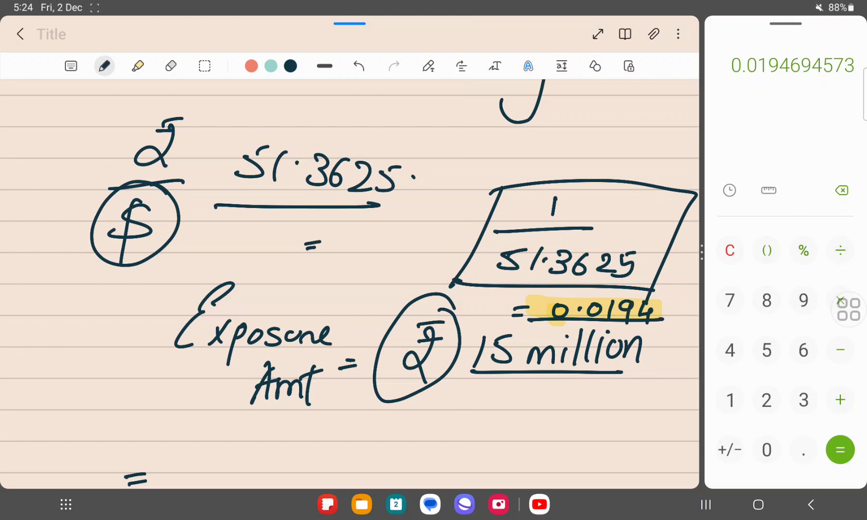
Write 'Equivalent $ Amt = ₹15 million / ₹/$ 51.3625' below the exposure
{"action": "scroll", "scroll_direction": "down", "scroll_amount": 3}
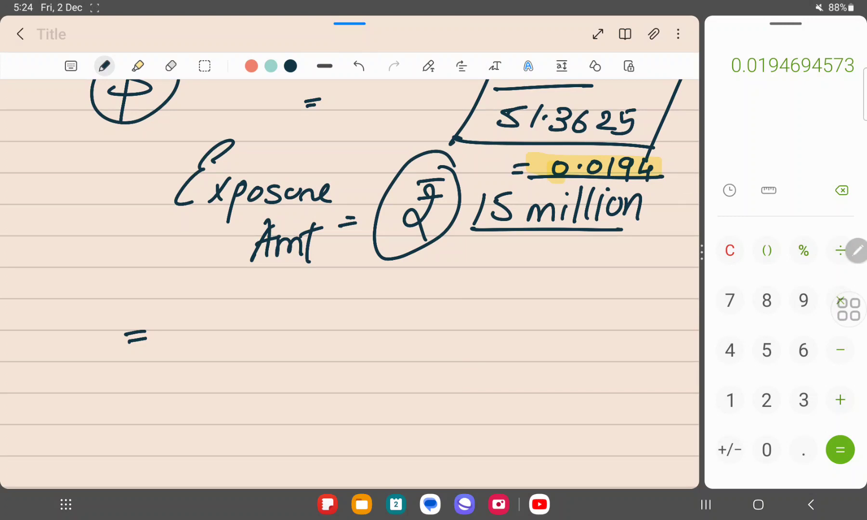
{"action": "left_click_drag", "start_coordinate": [166, 310], "coordinate": [205, 359]}
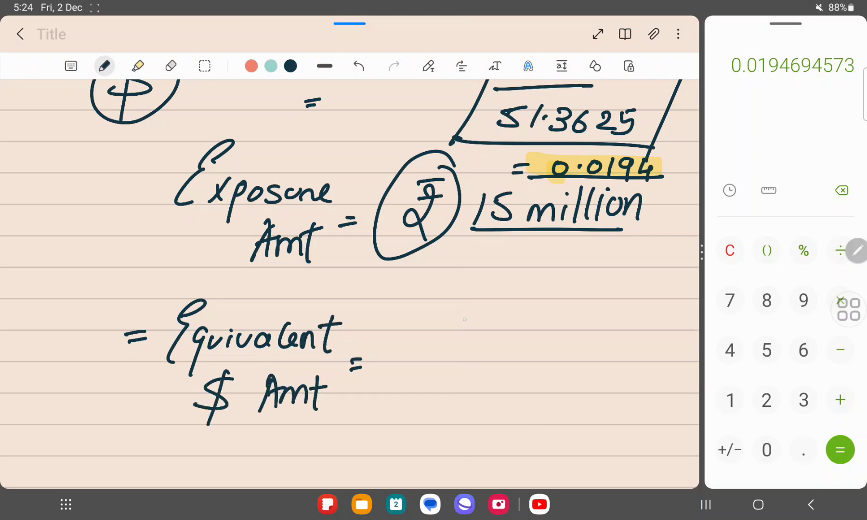
{"action": "left_click_drag", "start_coordinate": [437, 310], "coordinate": [541, 332]}
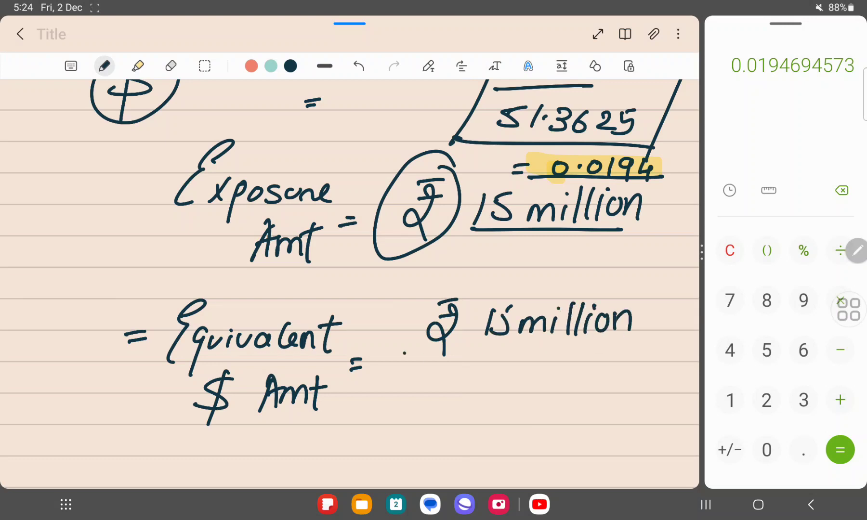
{"action": "left_click_drag", "start_coordinate": [403, 351], "coordinate": [658, 345]}
{"action": "type", "text": "15"}
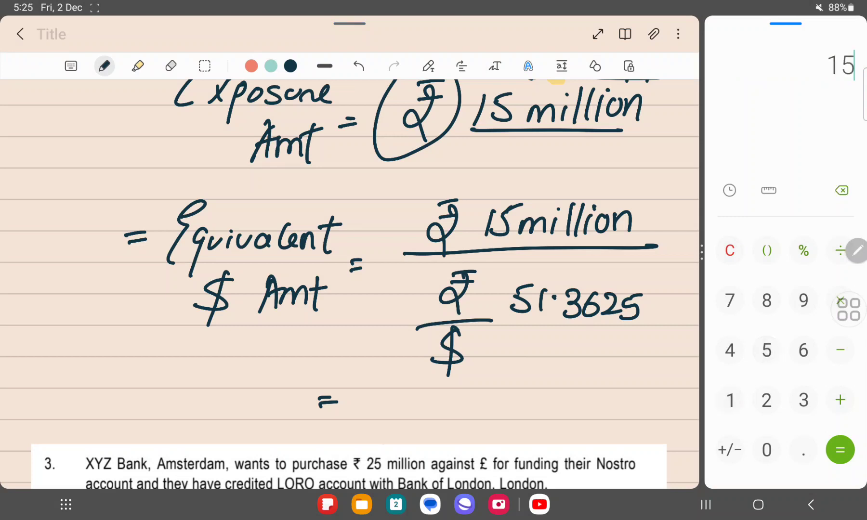
Compute 15,000,000 ÷ 51.3625 in Calculator, write = $292,041.85, box it and cancel the ₹ signs
{"action": "left_click", "coordinate": [766, 450]}
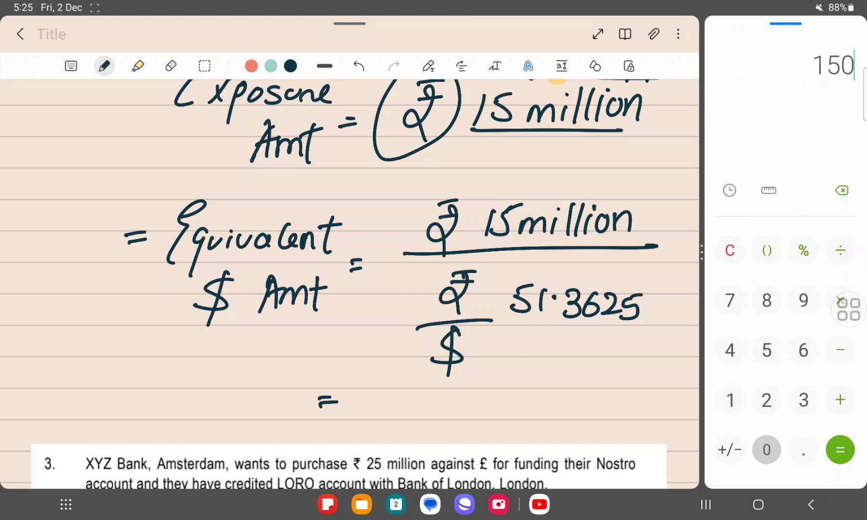
{"action": "left_click", "coordinate": [839, 251]}
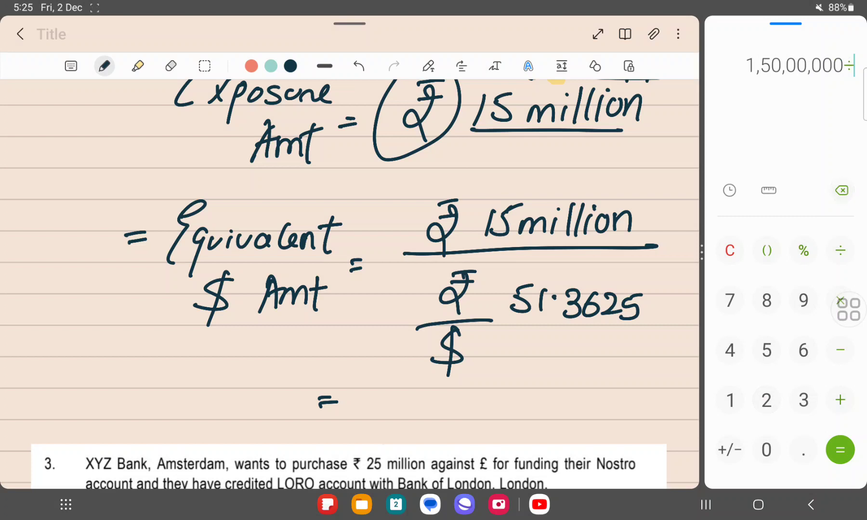
{"action": "left_click", "coordinate": [765, 350]}
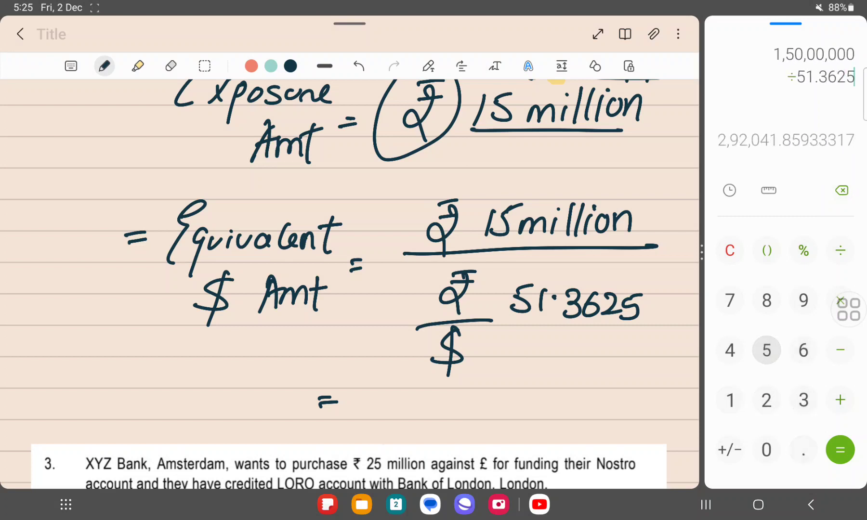
{"action": "left_click_drag", "start_coordinate": [412, 387], "coordinate": [418, 426]}
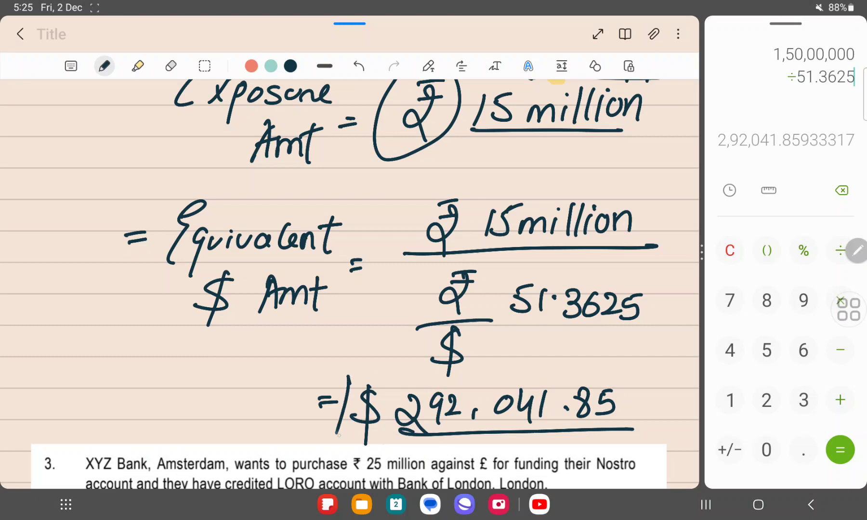
{"action": "left_click_drag", "start_coordinate": [387, 243], "coordinate": [509, 193]}
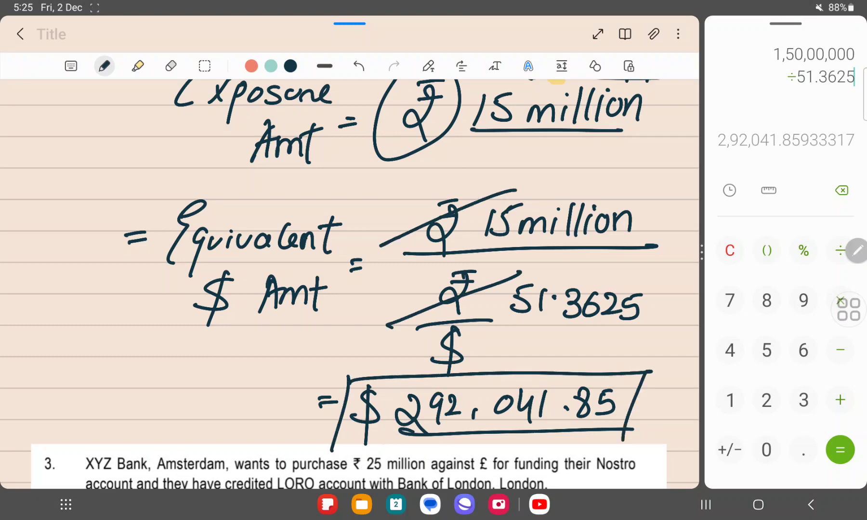
{"action": "scroll", "scroll_direction": "down", "scroll_amount": 3}
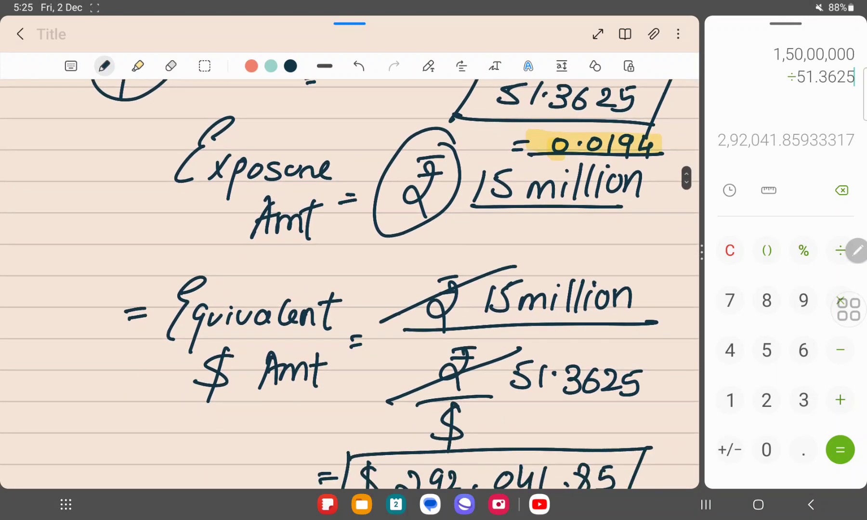